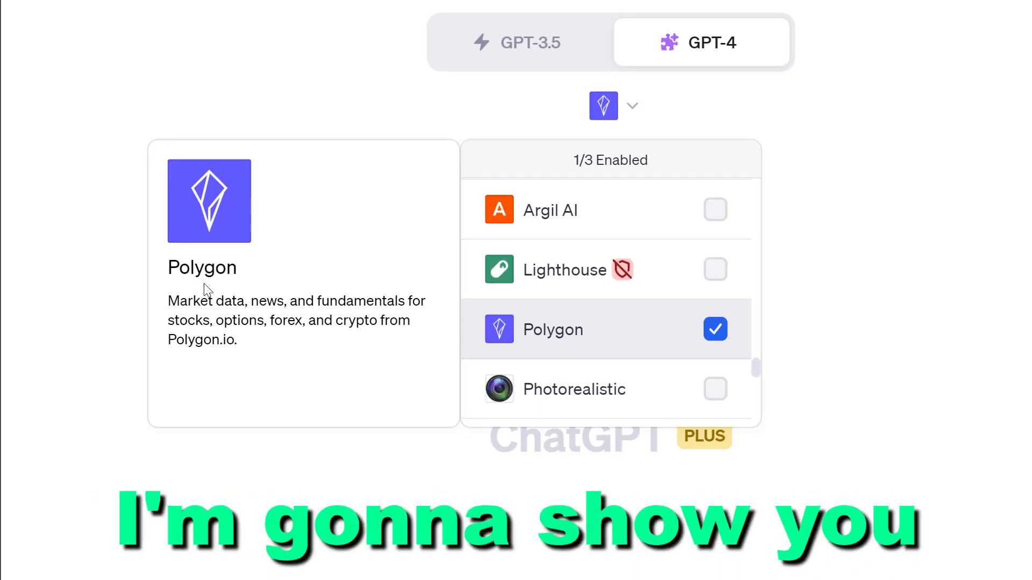
- Scroll the tutorial article down to the Polygon ChatGPT Plugin Prompts heading
scroll("down", 3)
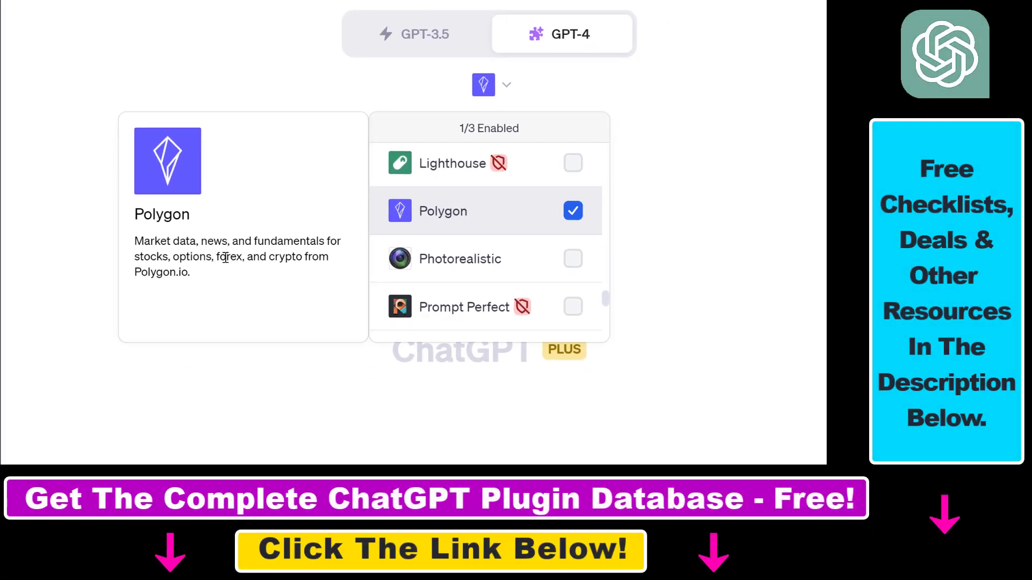
mouse_move(210, 274)
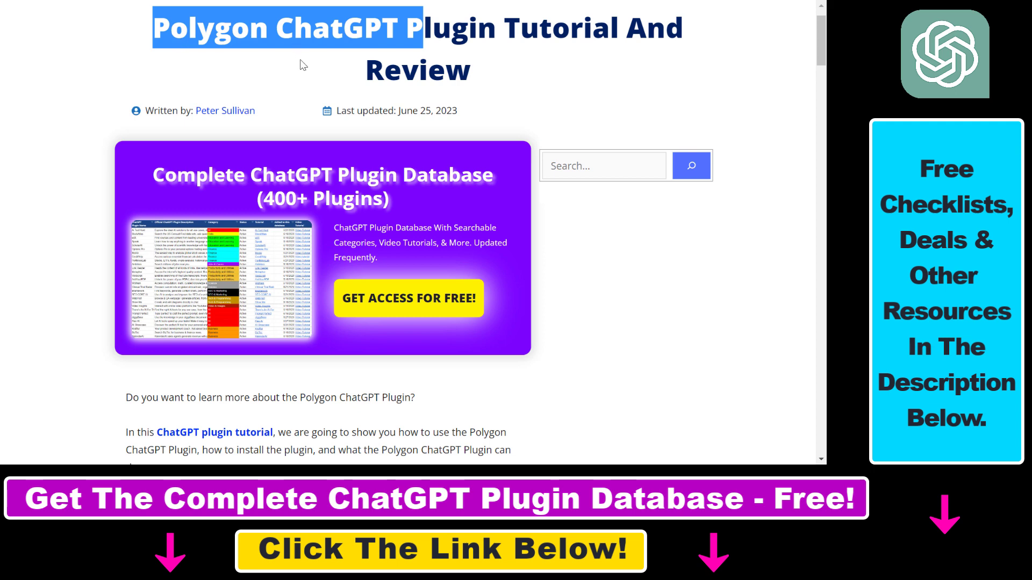
scroll("down", 3)
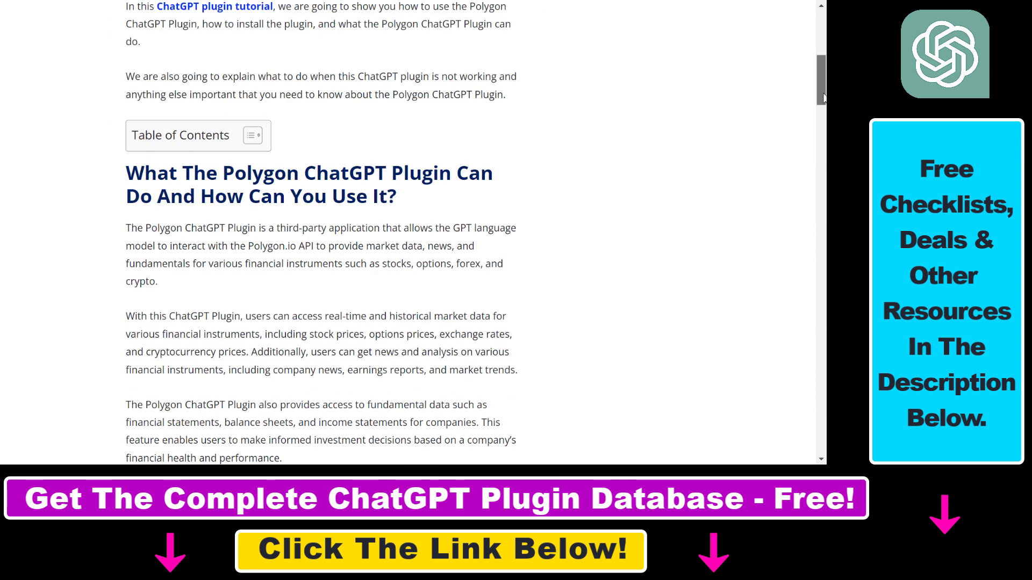
scroll("down", 3)
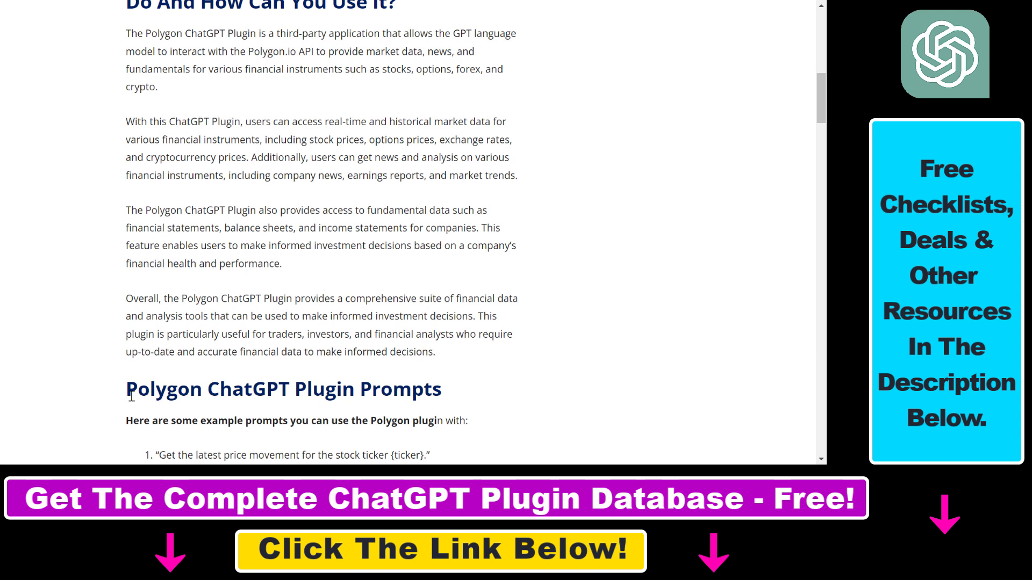
mouse_move(189, 400)
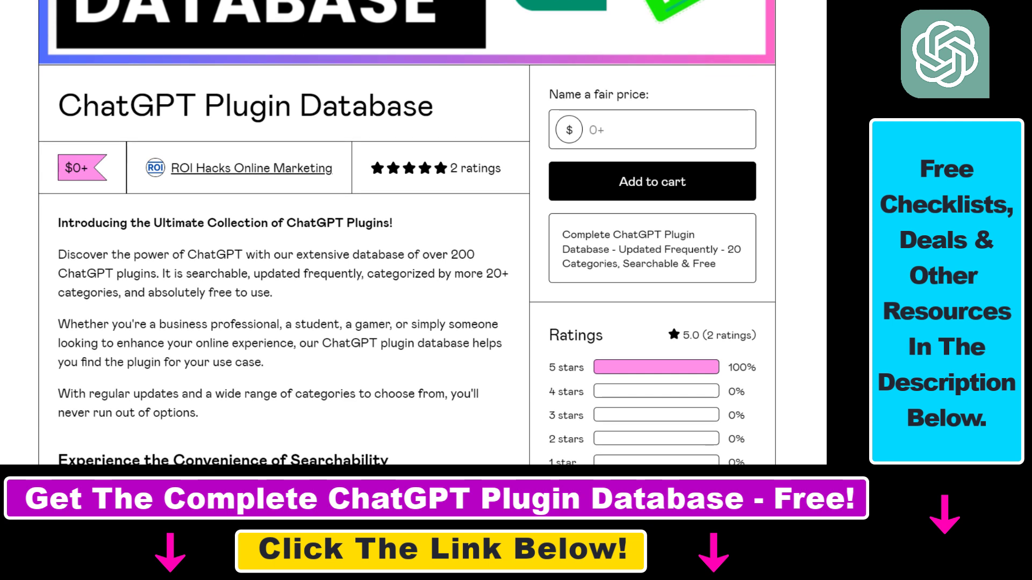
- Scroll through the ChatGPT Plugin Database listing plugins by category
scroll("down", 3)
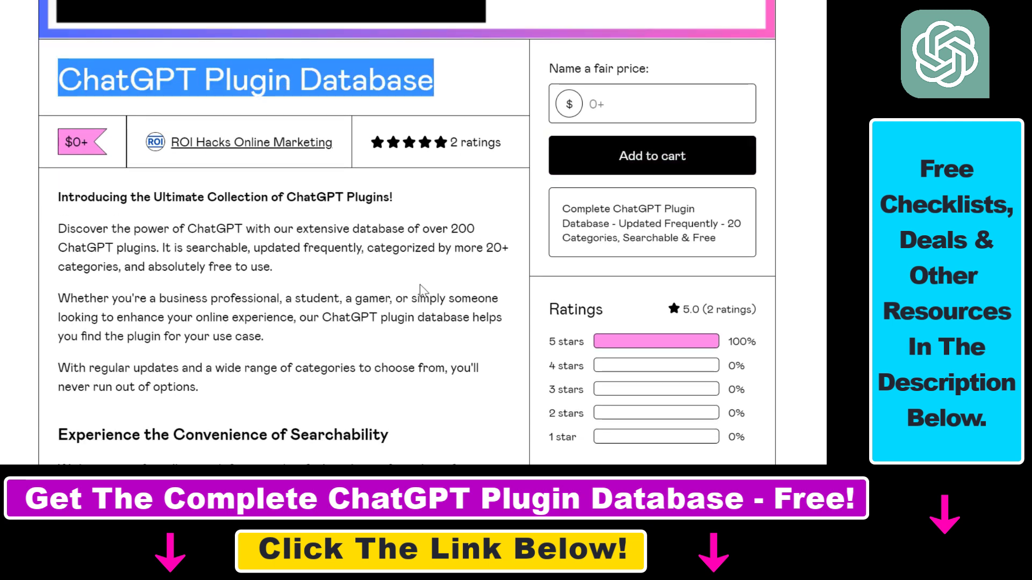
scroll("down", 3)
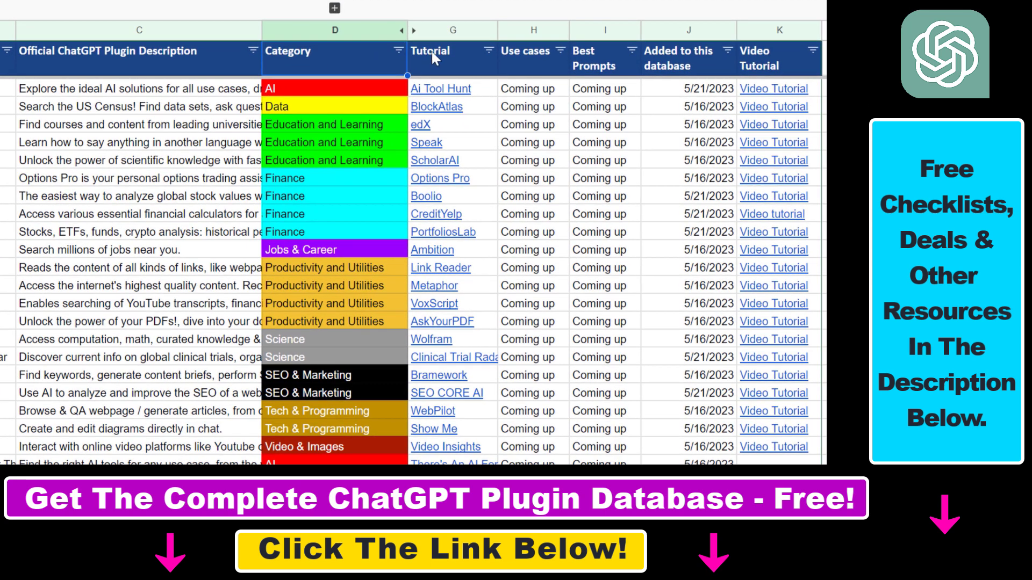
mouse_move(759, 72)
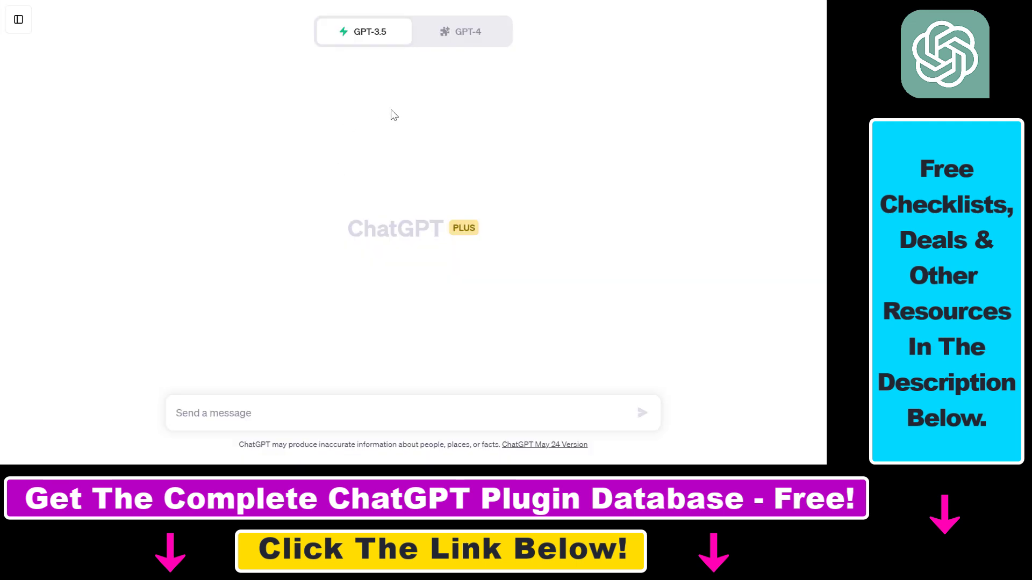
mouse_move(452, 216)
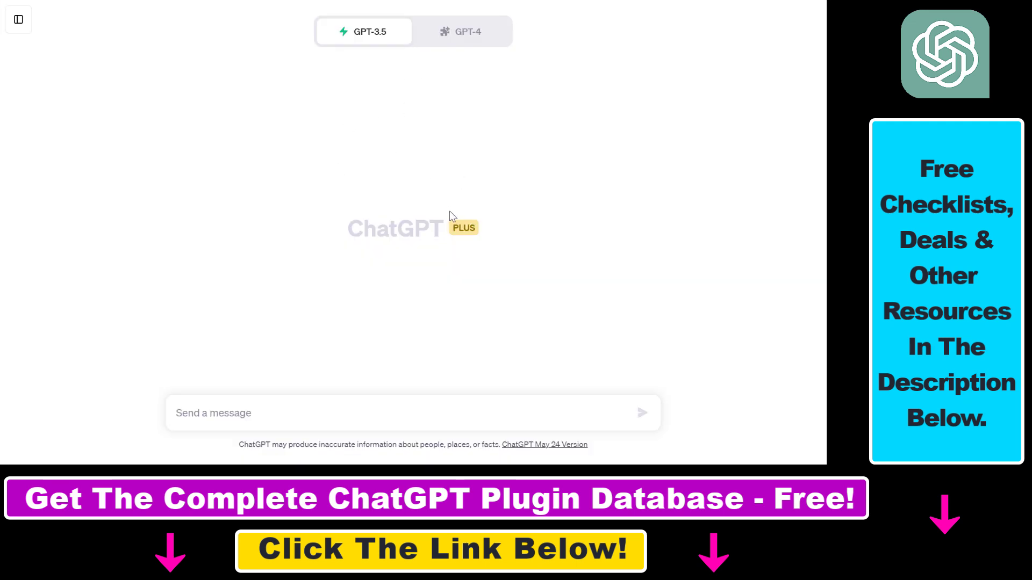
mouse_move(514, 190)
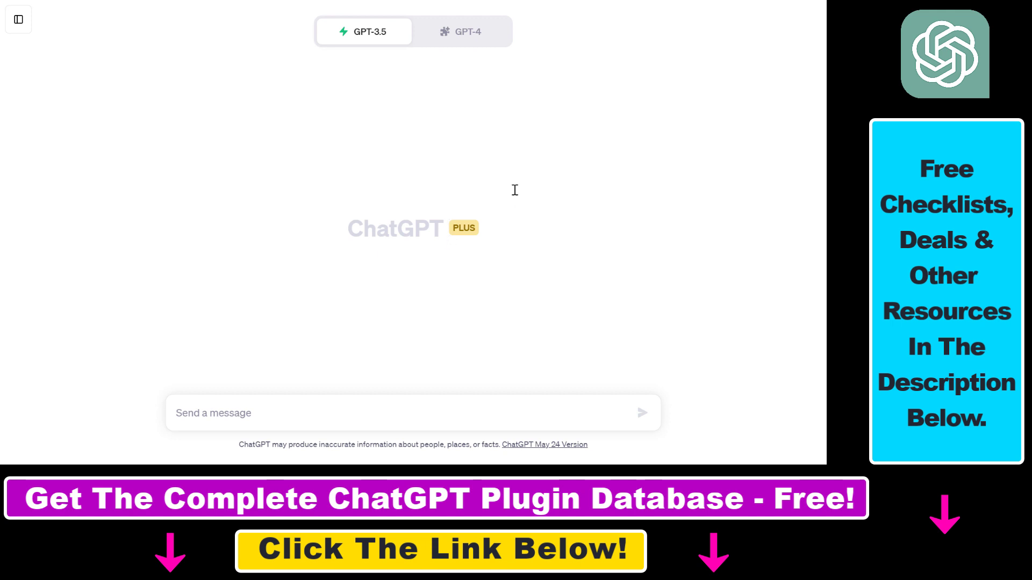
mouse_move(503, 269)
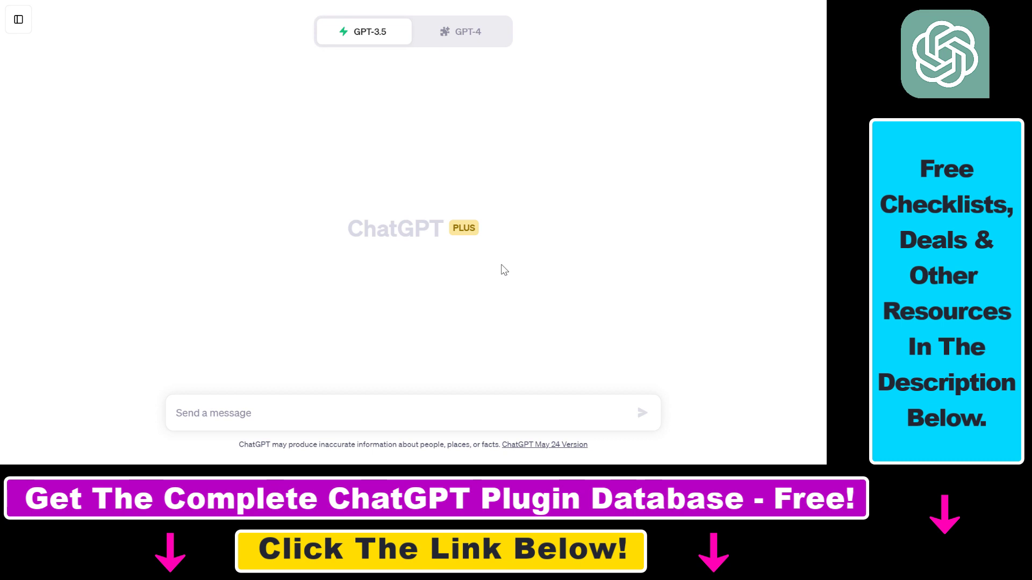
mouse_move(474, 229)
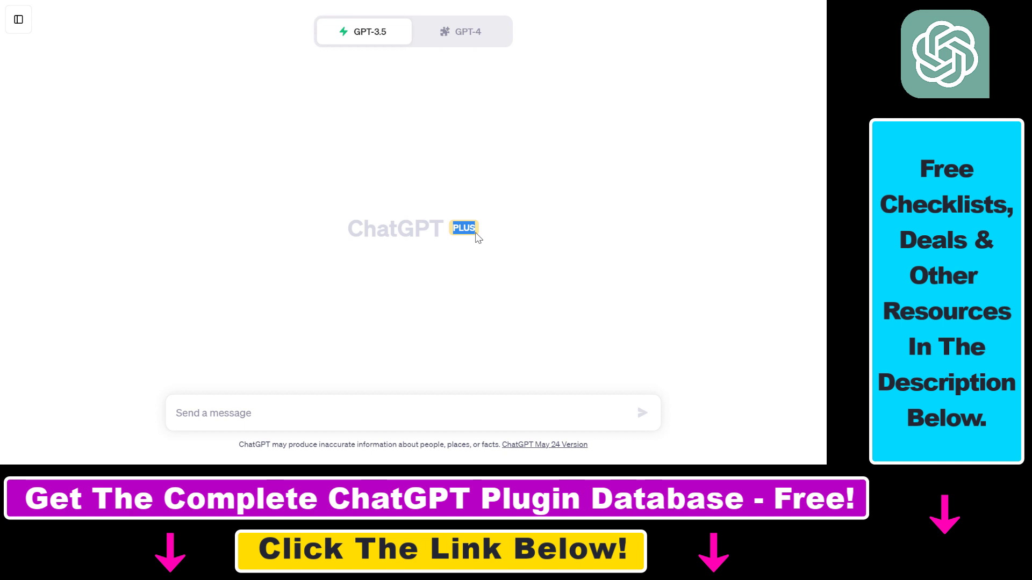
mouse_move(449, 248)
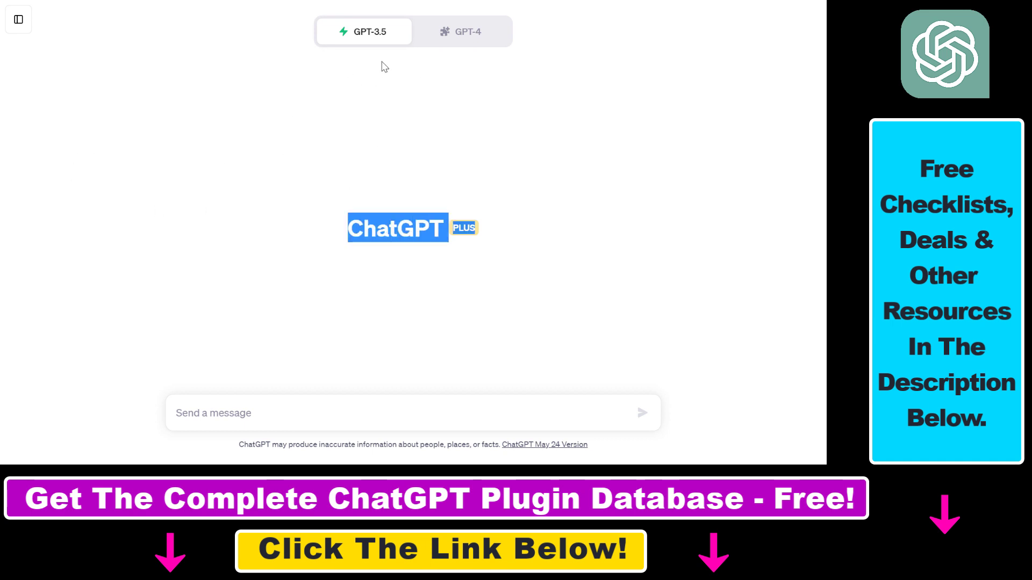
- Select GPT-4 with Plugins and confirm Polygon is the only checked plugin
left_click(461, 31)
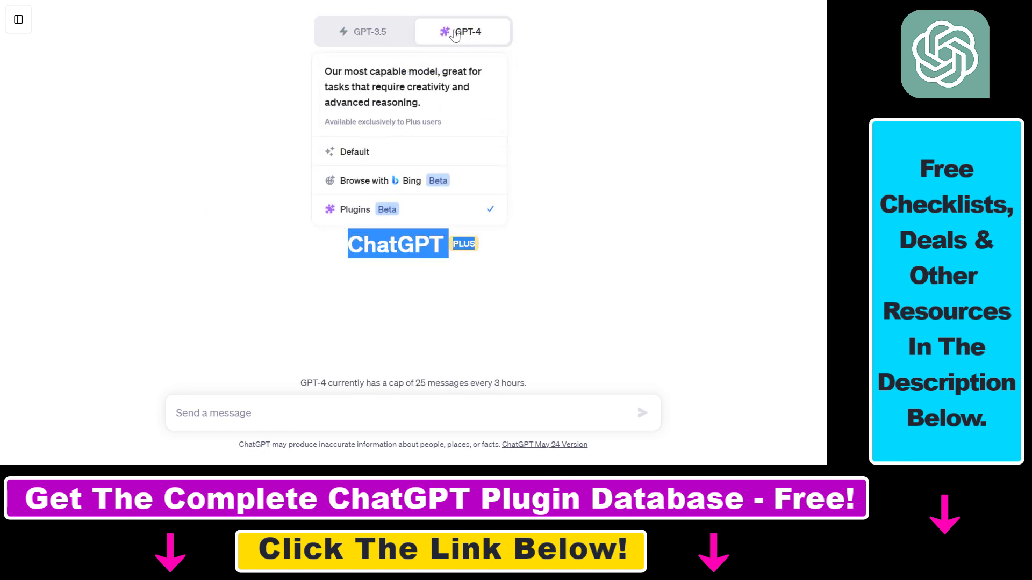
mouse_move(425, 214)
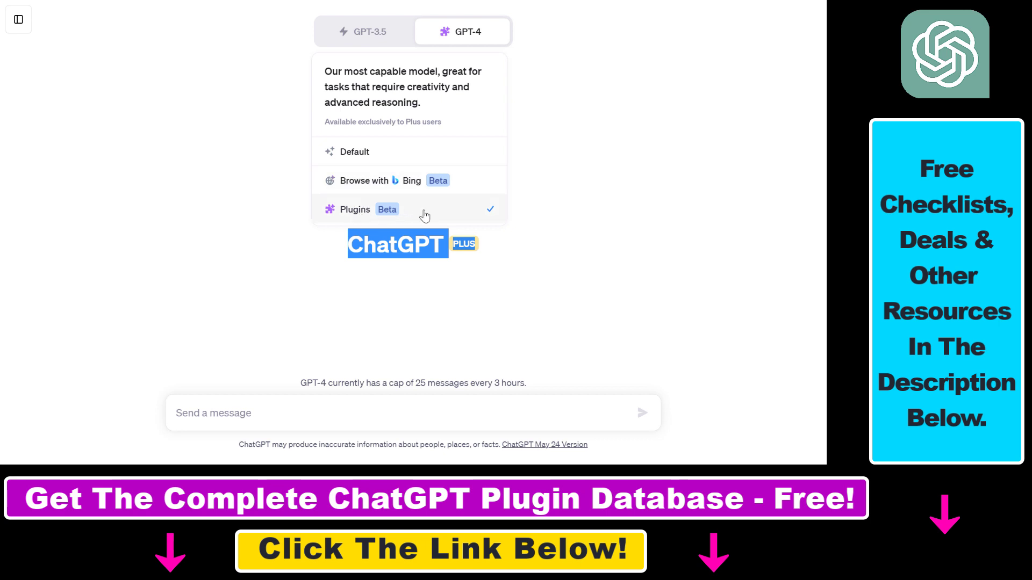
mouse_move(239, 198)
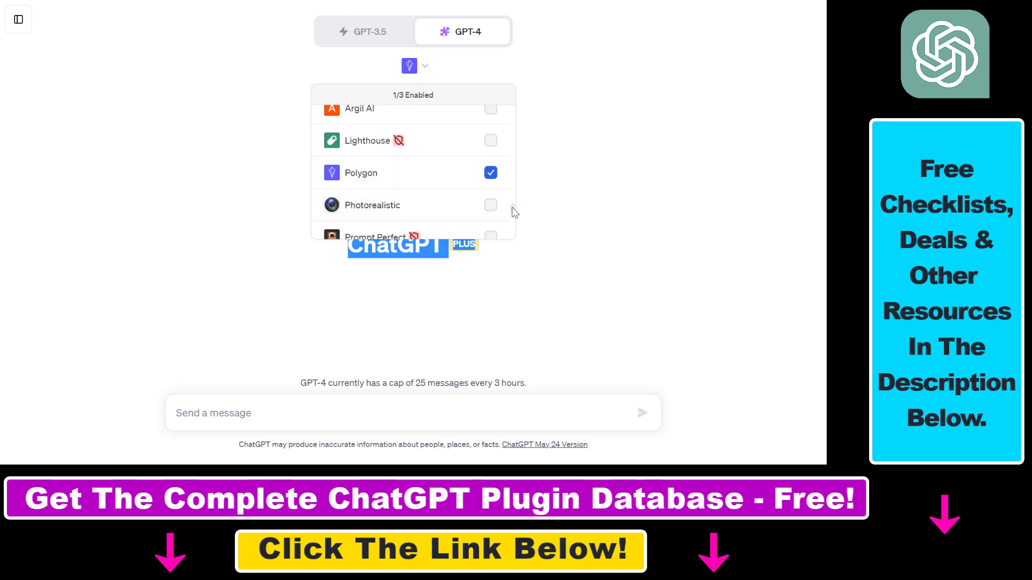
scroll("down", 3)
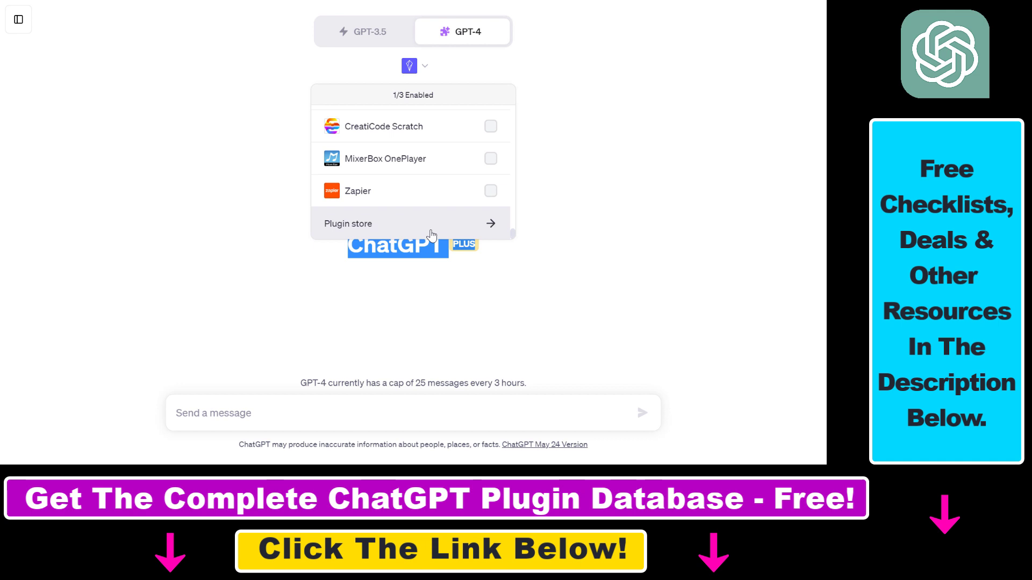
mouse_move(395, 232)
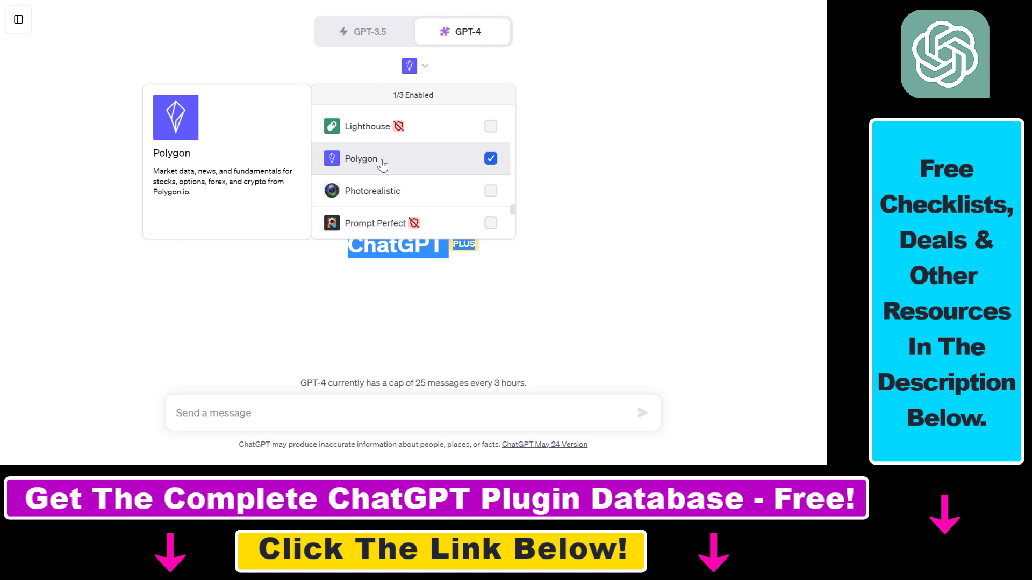
mouse_move(467, 167)
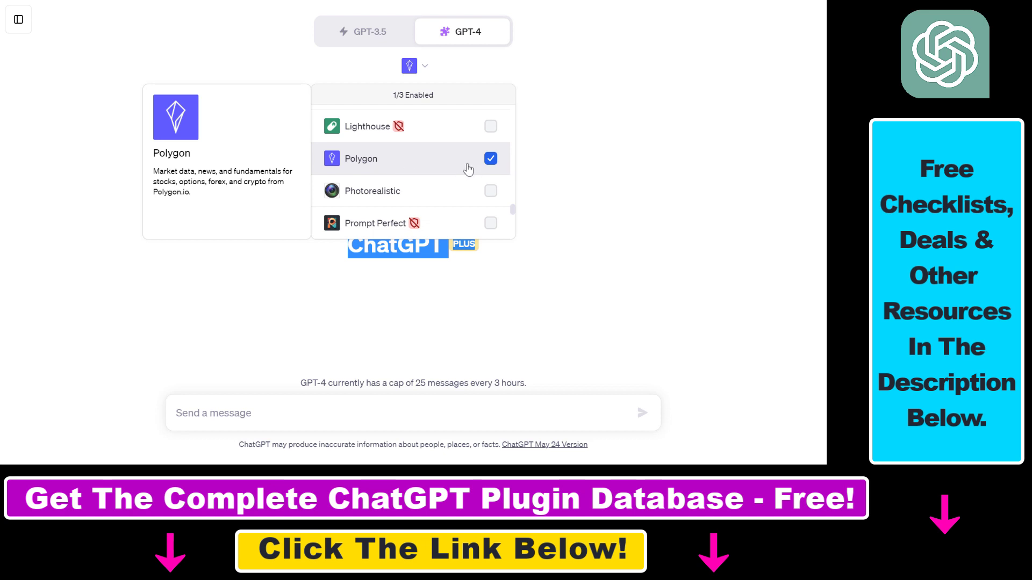
mouse_move(499, 139)
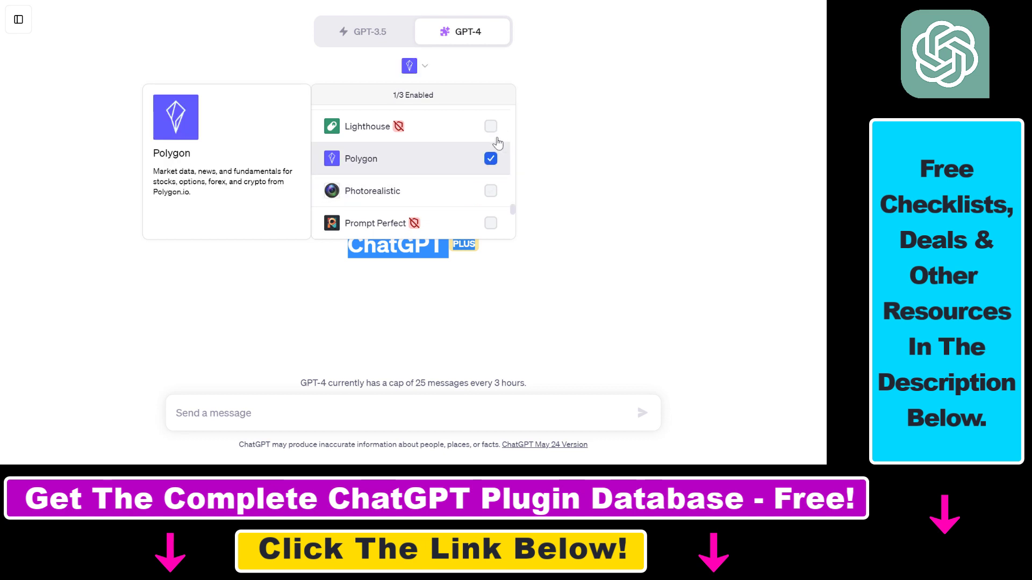
left_click(491, 190)
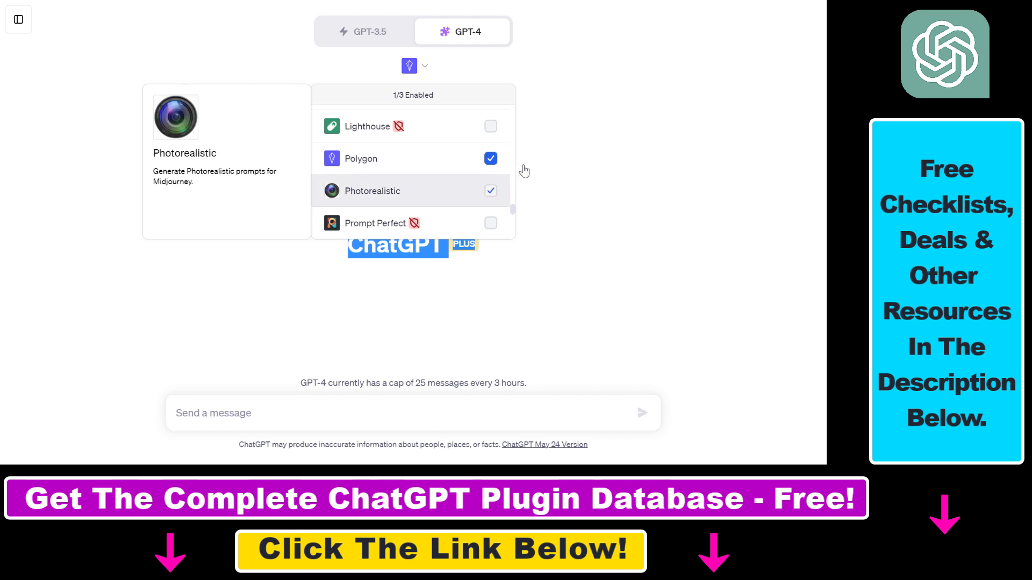
left_click(398, 412)
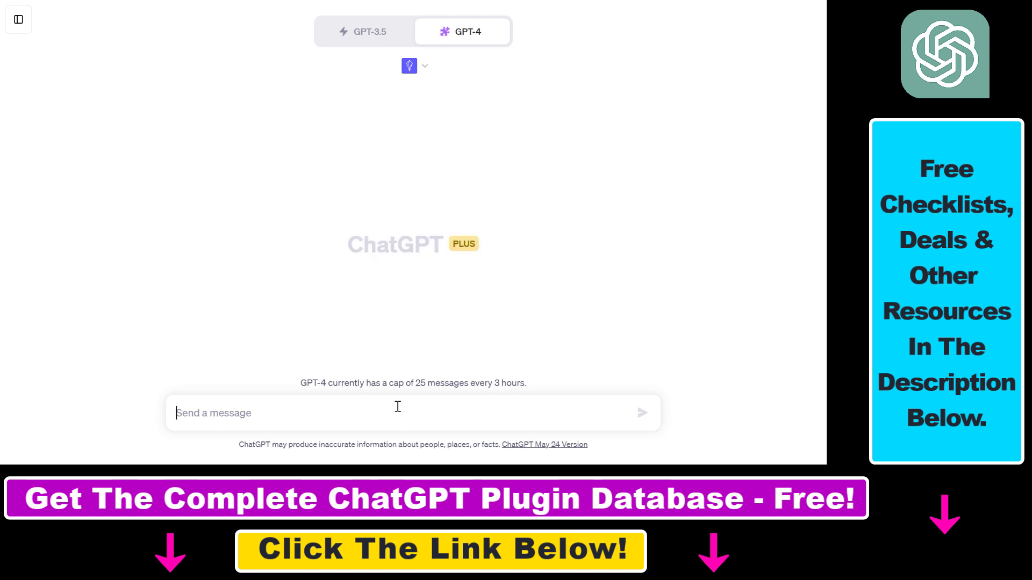
- Send 'Provide a list of historical cash dividends for McDonald's.' to ChatGPT
type("Provide a list of historical cash dividends for McDonald's.")
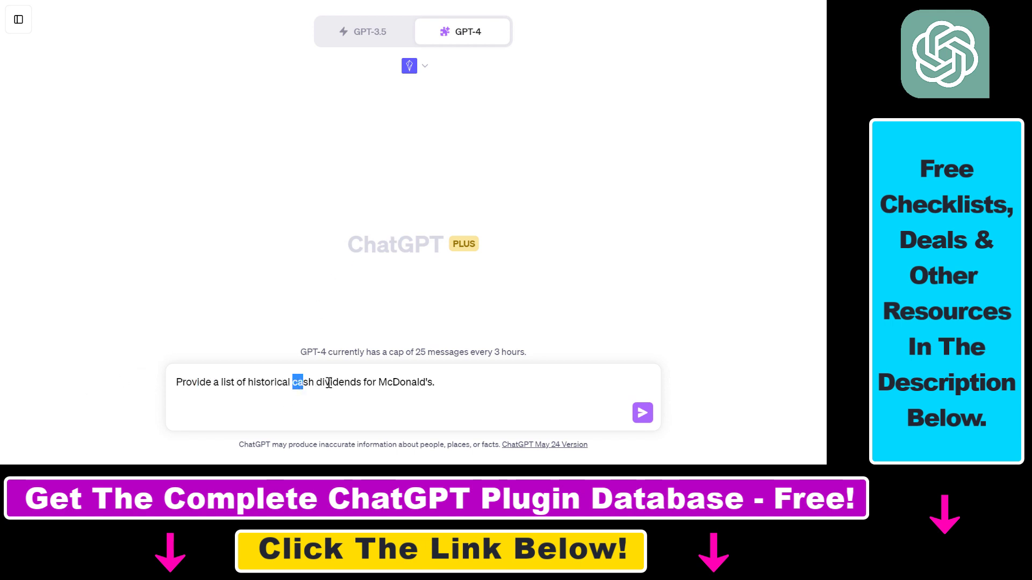
left_click_drag(292, 382, 434, 381)
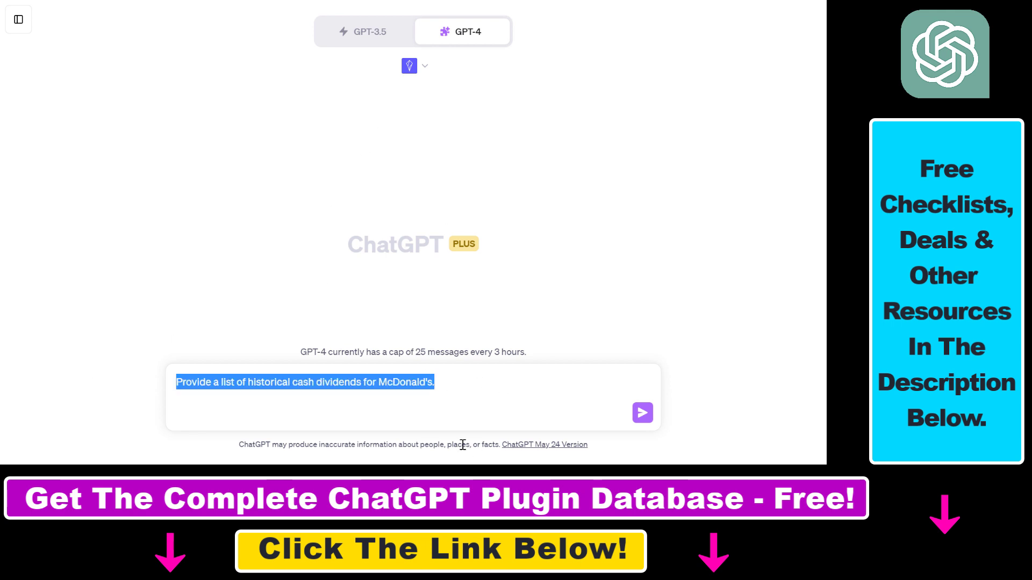
left_click(643, 413)
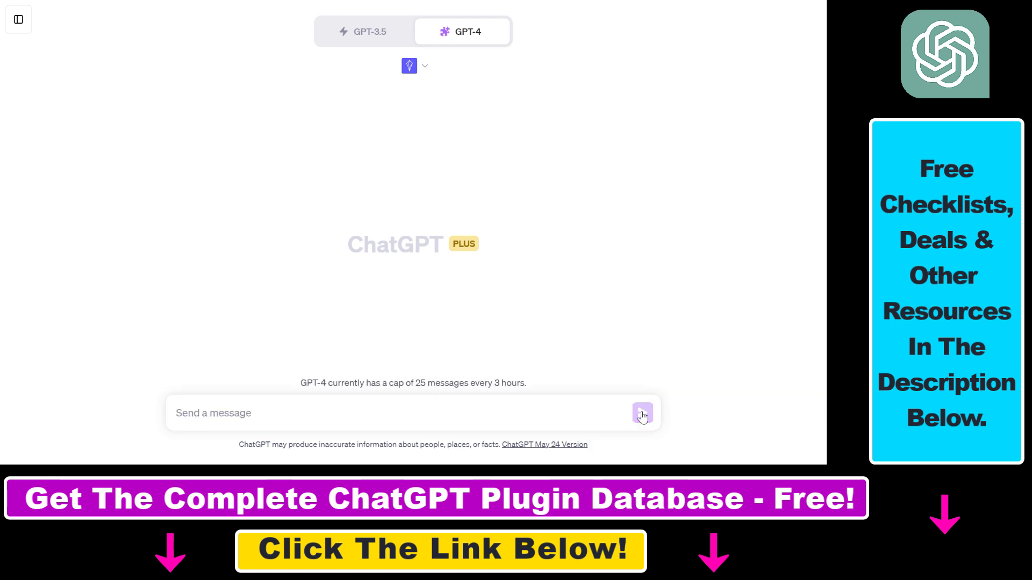
- Scroll through Polygon's ten quarterly McDonald's dividends with amounts and declaration, ex-dividend, pay dates
left_click(642, 415)
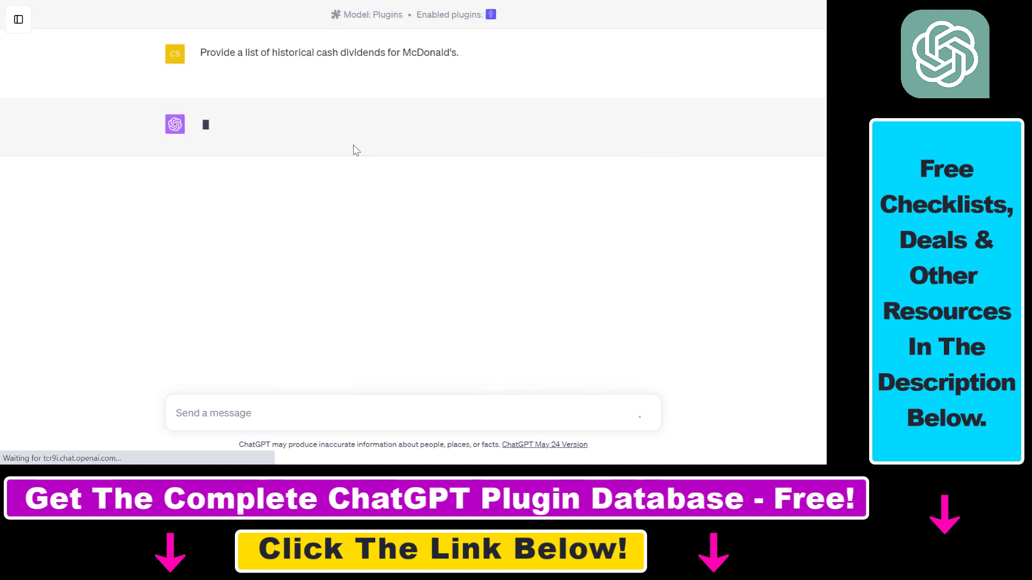
left_click_drag(229, 52, 458, 52)
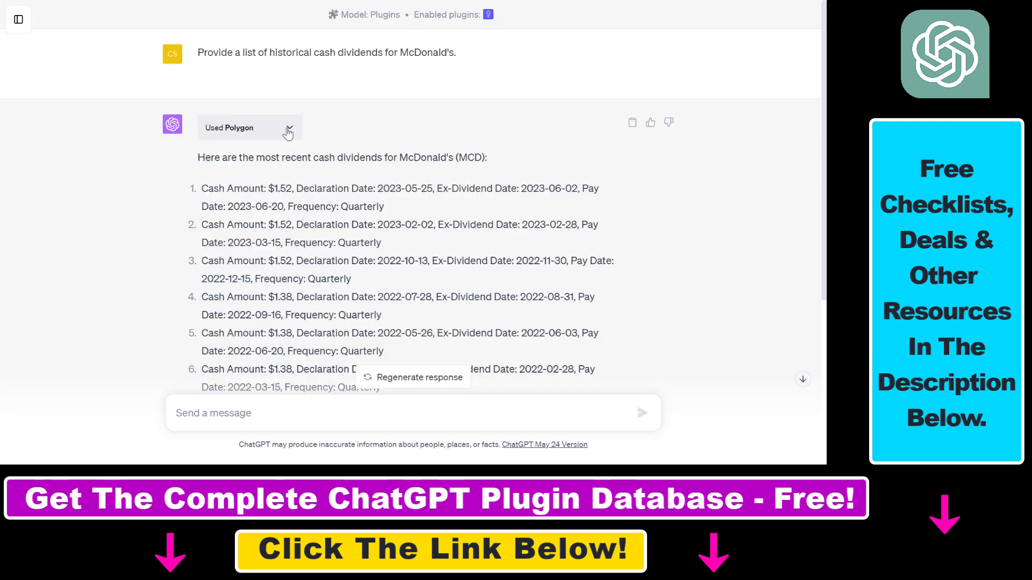
scroll("down", 3)
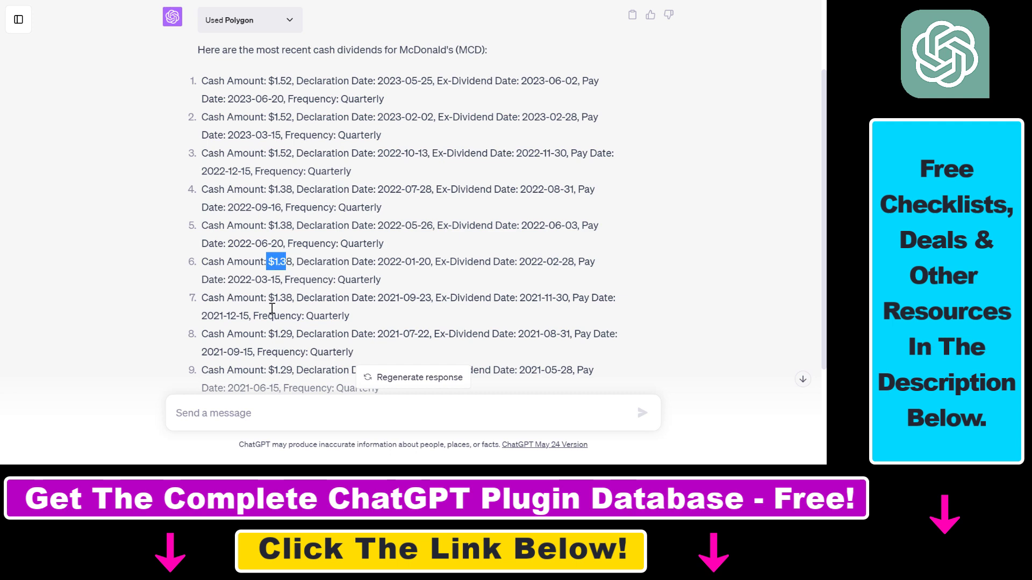
scroll("down", 3)
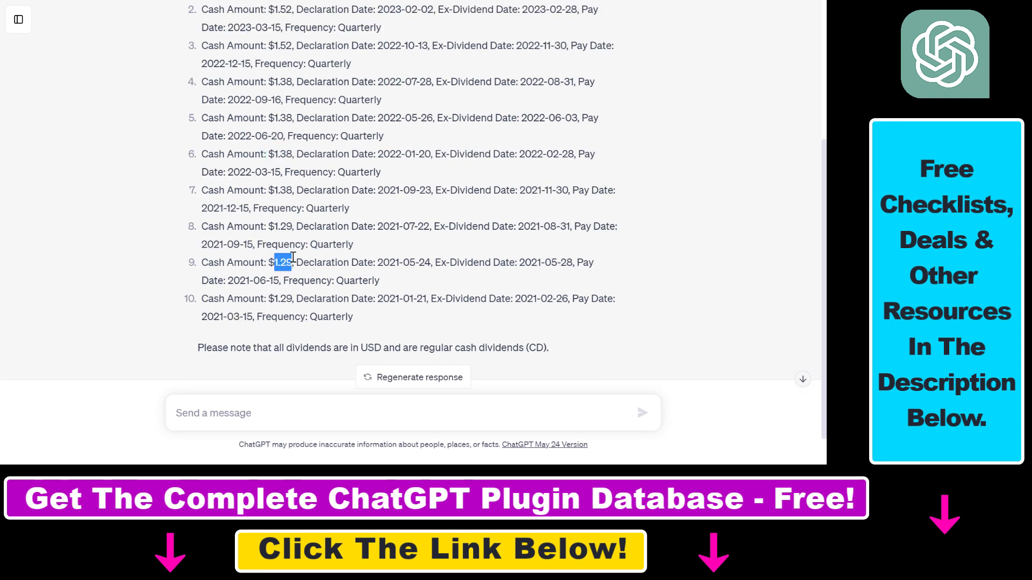